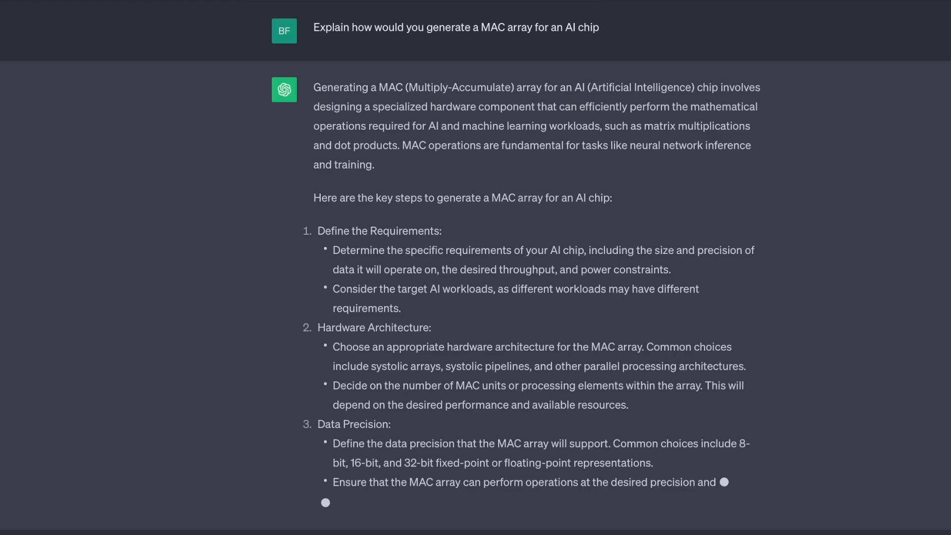
type("Now generate verilog code for it")
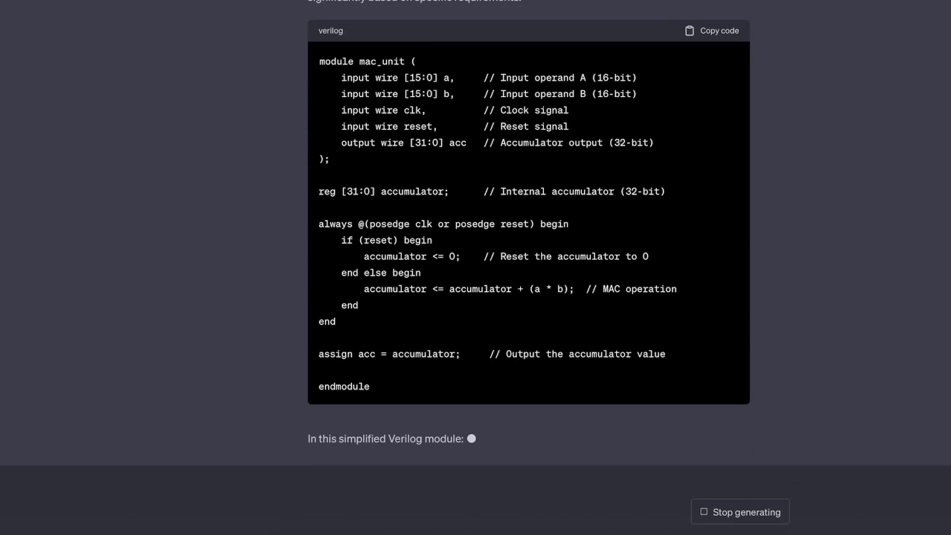
scroll("down", 3)
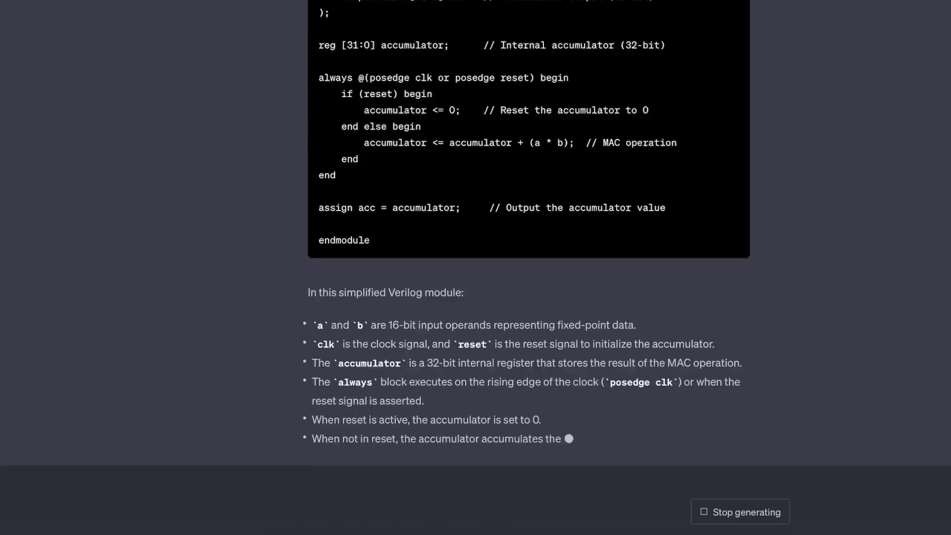
scroll("down", 3)
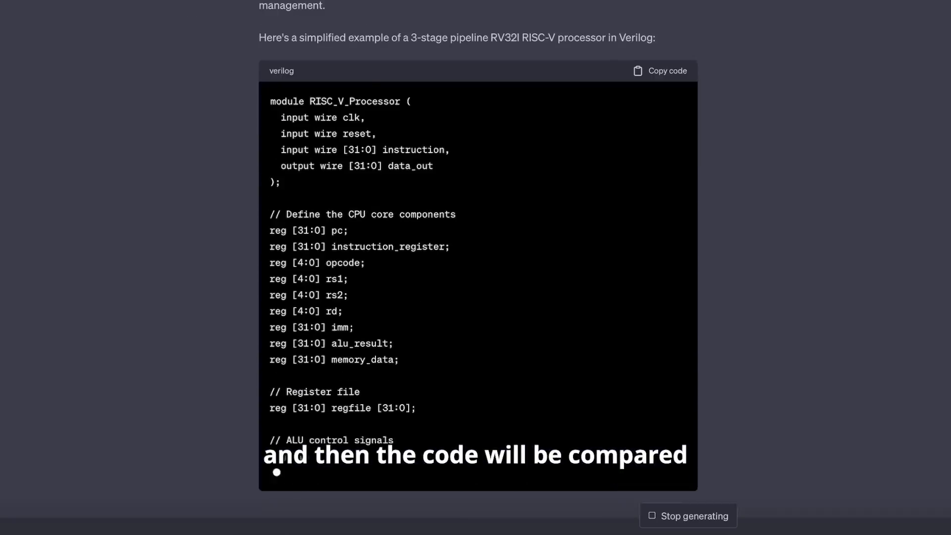
scroll("down", 3)
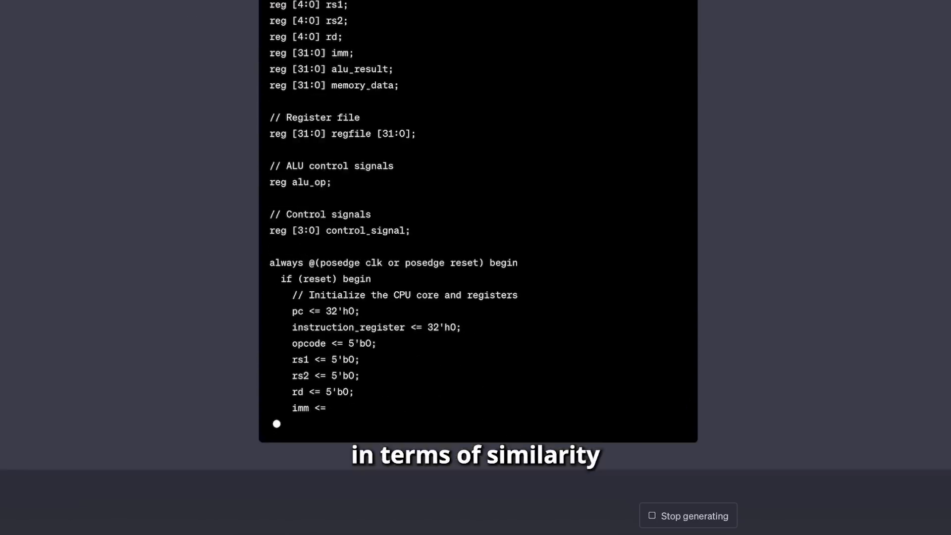
scroll("down", 3)
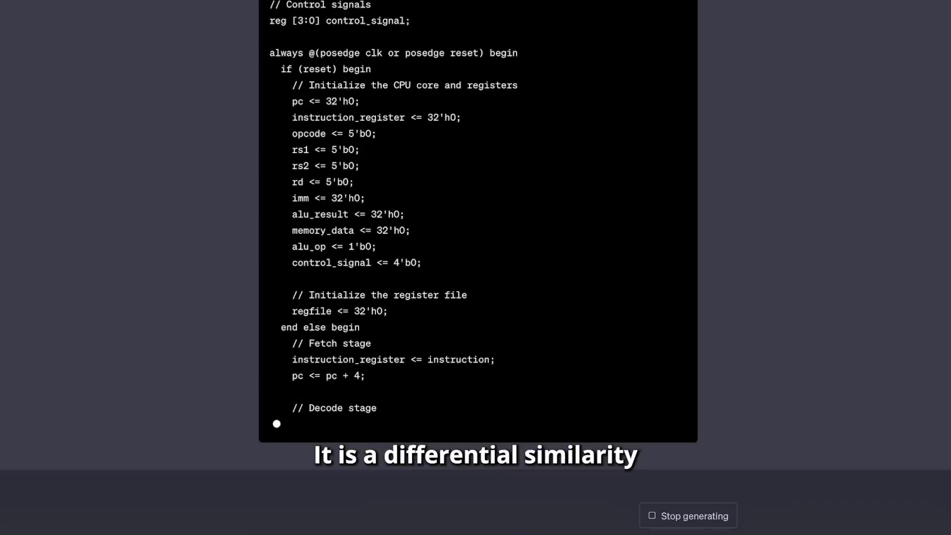
scroll("down", 3)
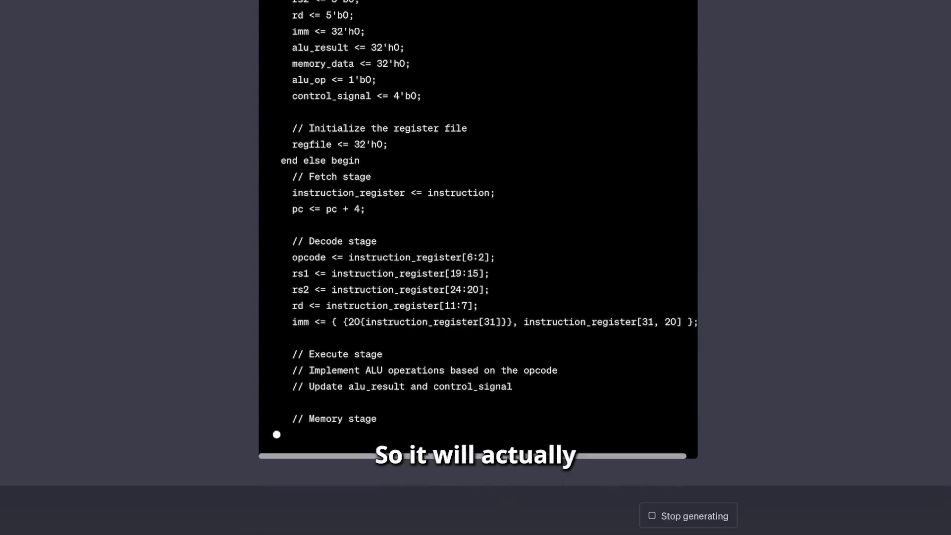